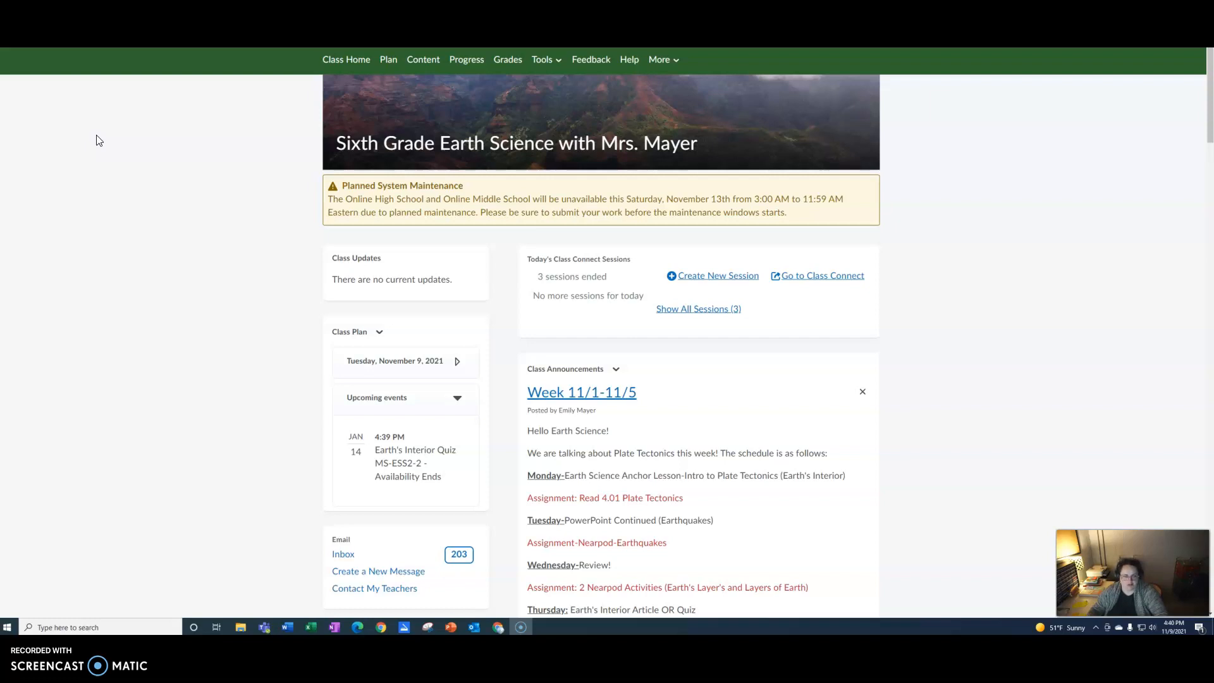
{"action": "mouse_move", "coordinate": [91, 137]}
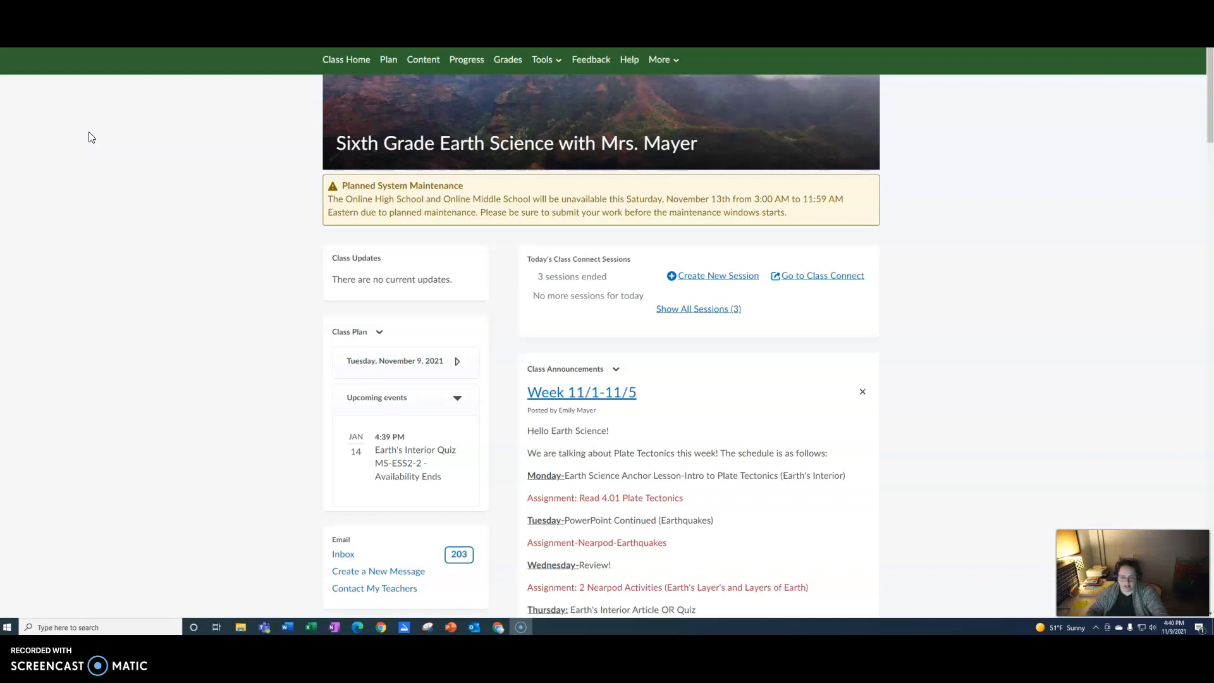
{"action": "mouse_move", "coordinate": [422, 59]}
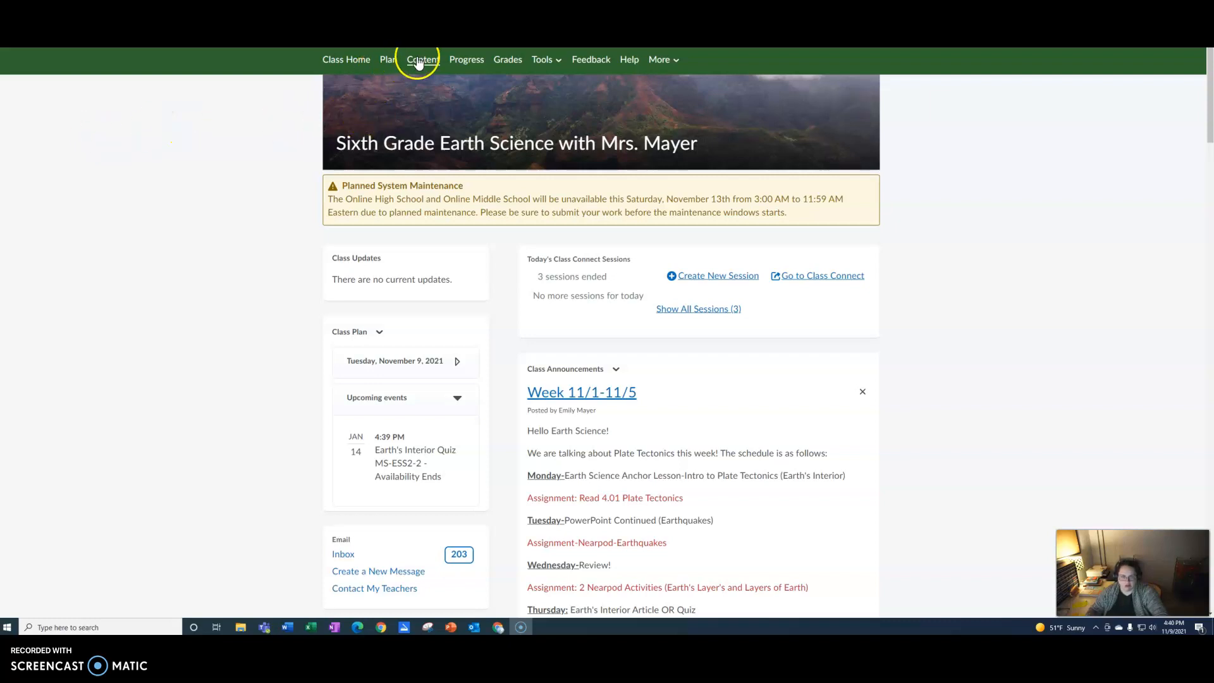
{"action": "mouse_move", "coordinate": [422, 60]}
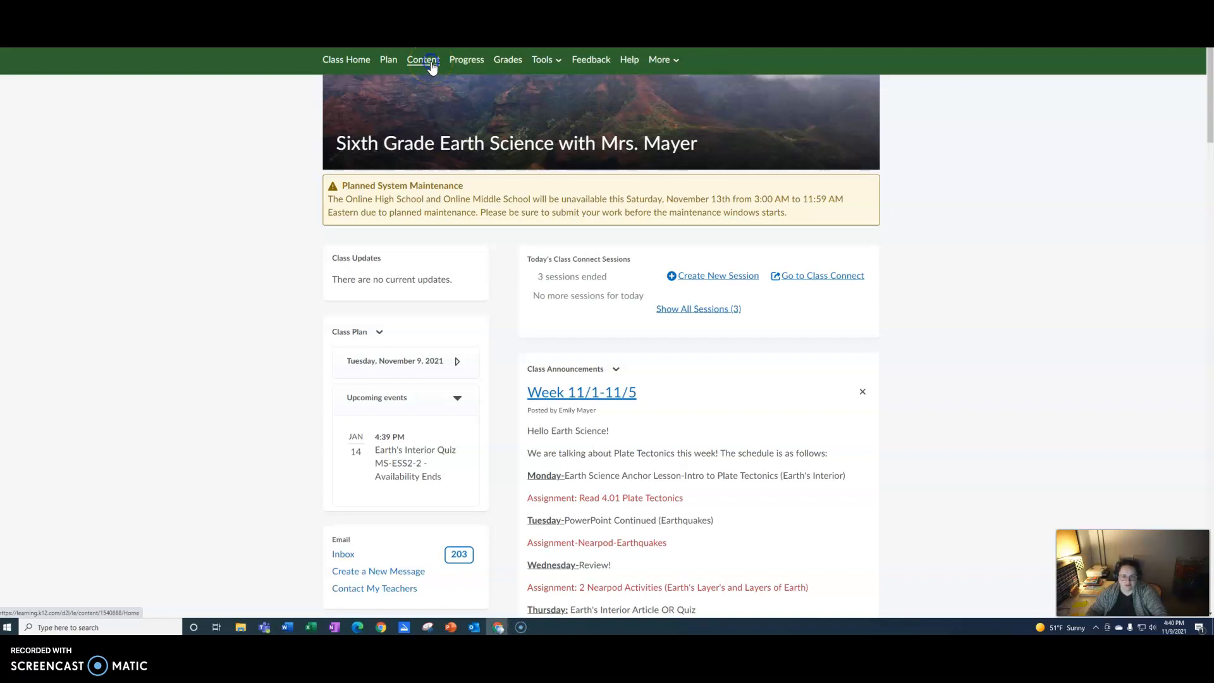
Step: Navigate from Content into unit '1: Earth's Surface' and select the 1.22 Unit Test module
{"action": "left_click", "coordinate": [422, 59]}
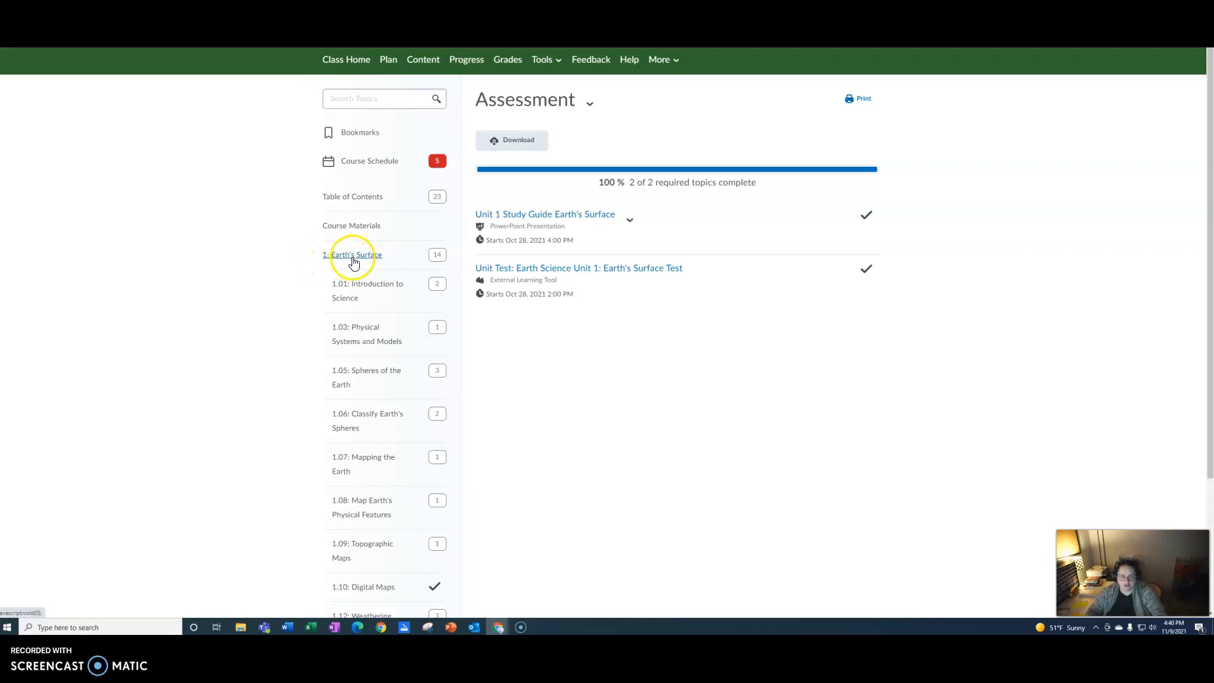
{"action": "left_click", "coordinate": [352, 254]}
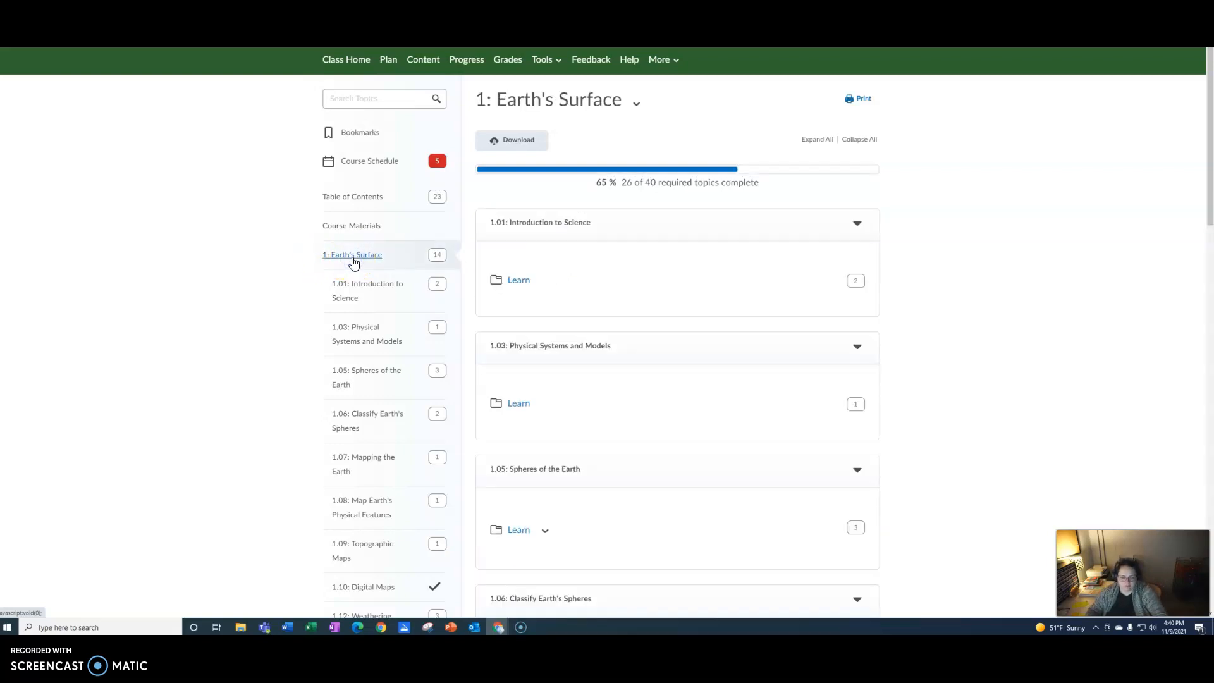
{"action": "scroll", "scroll_direction": "down", "scroll_amount": 3}
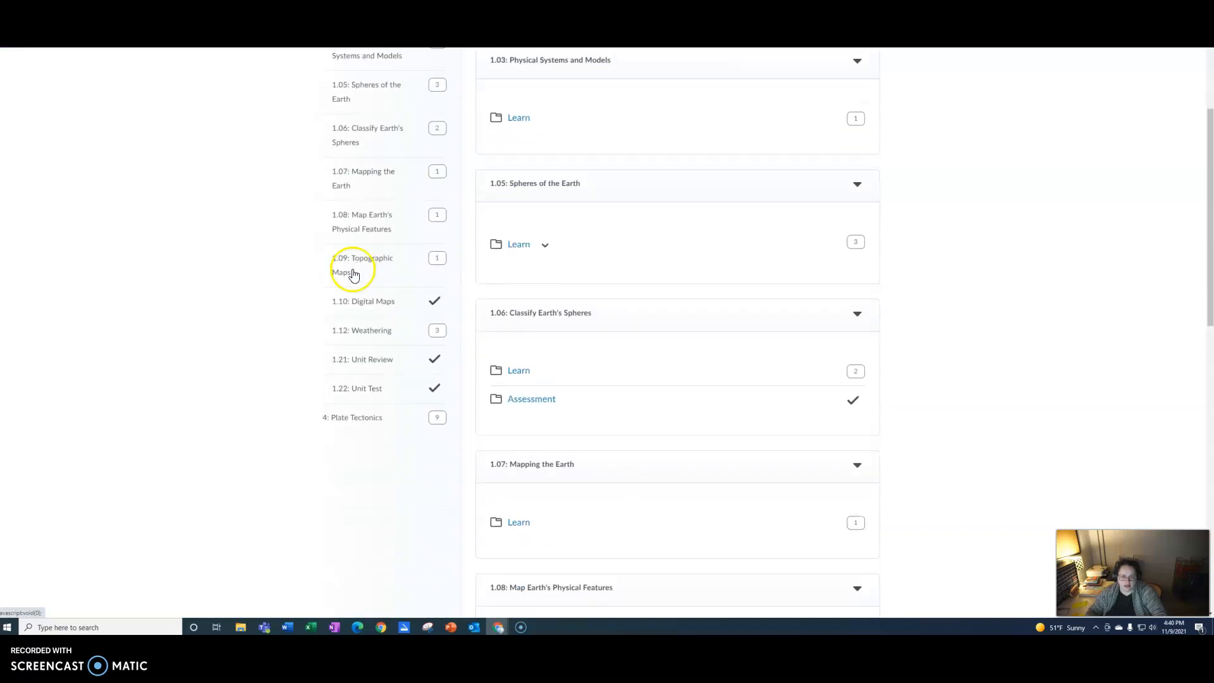
{"action": "mouse_move", "coordinate": [358, 388]}
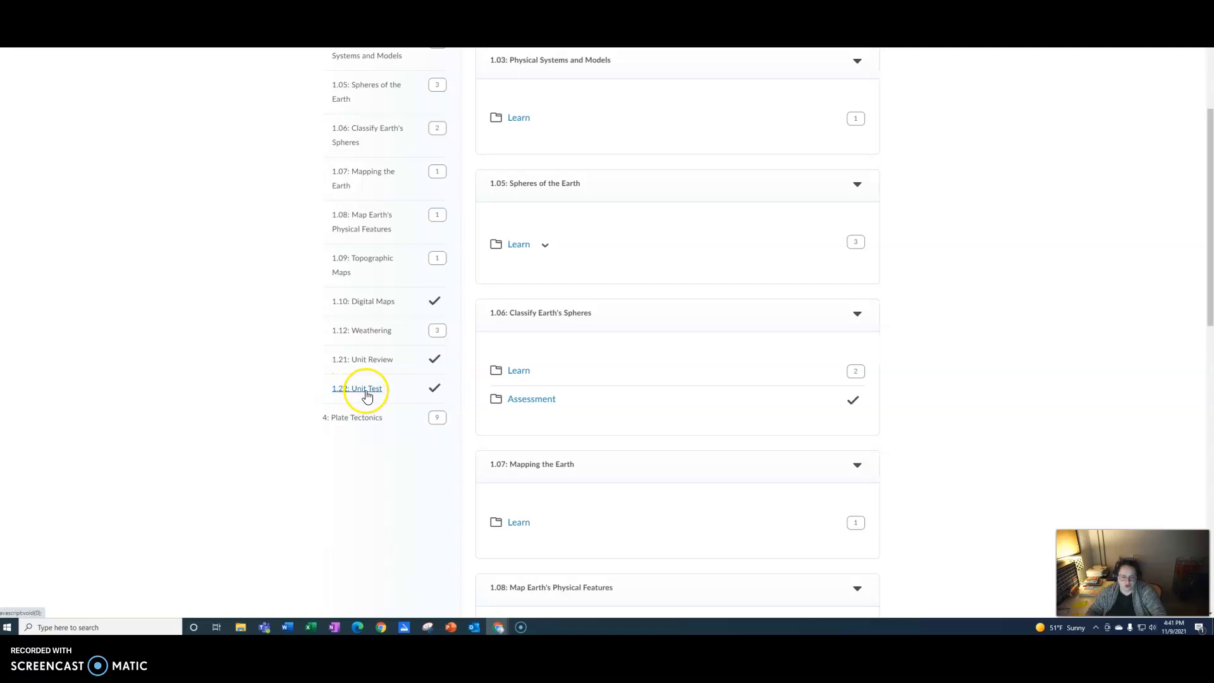
{"action": "left_click", "coordinate": [357, 388]}
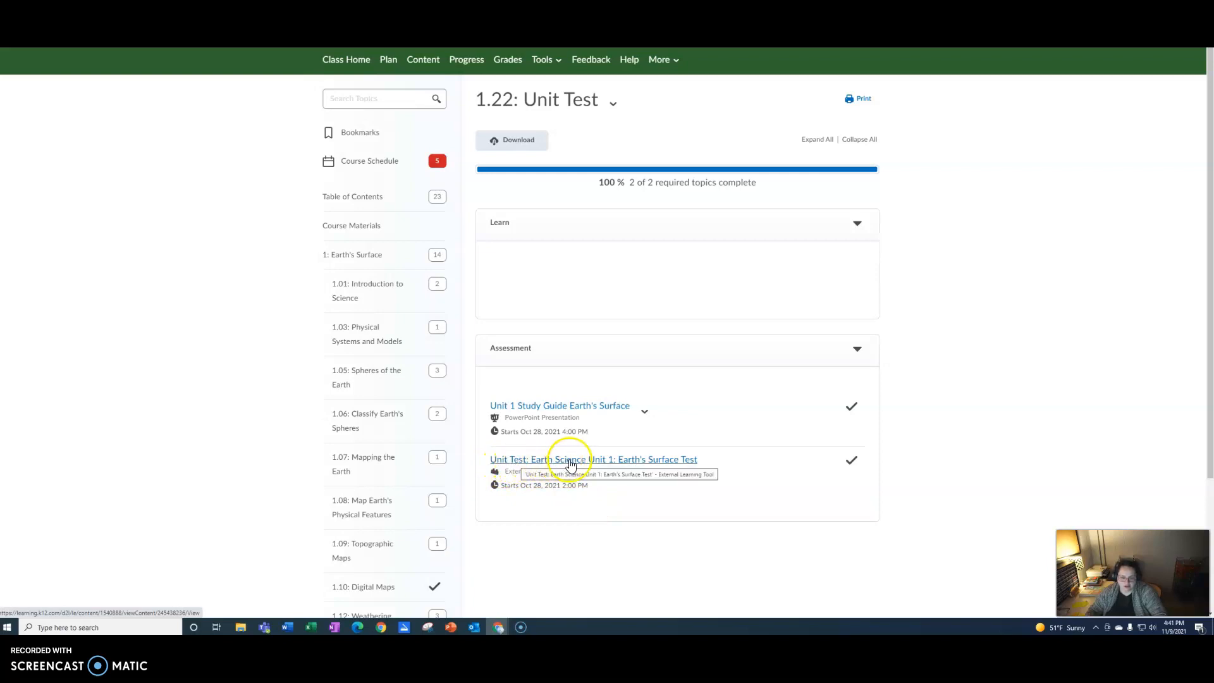
{"action": "mouse_move", "coordinate": [638, 466]}
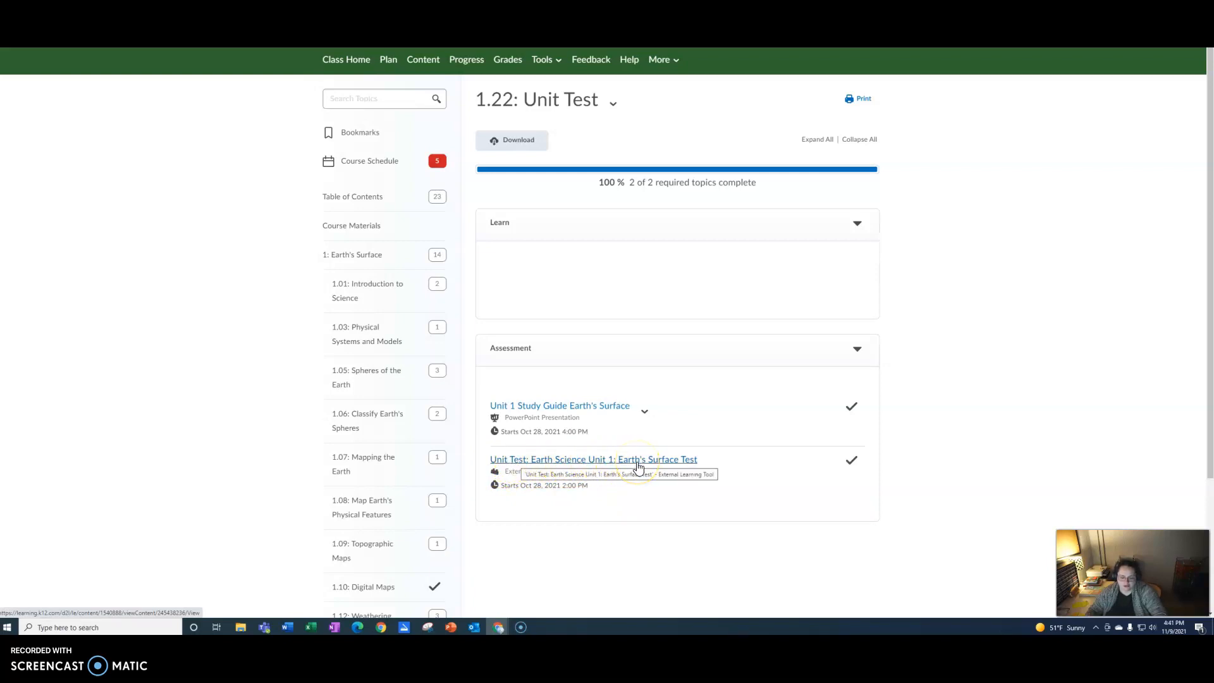